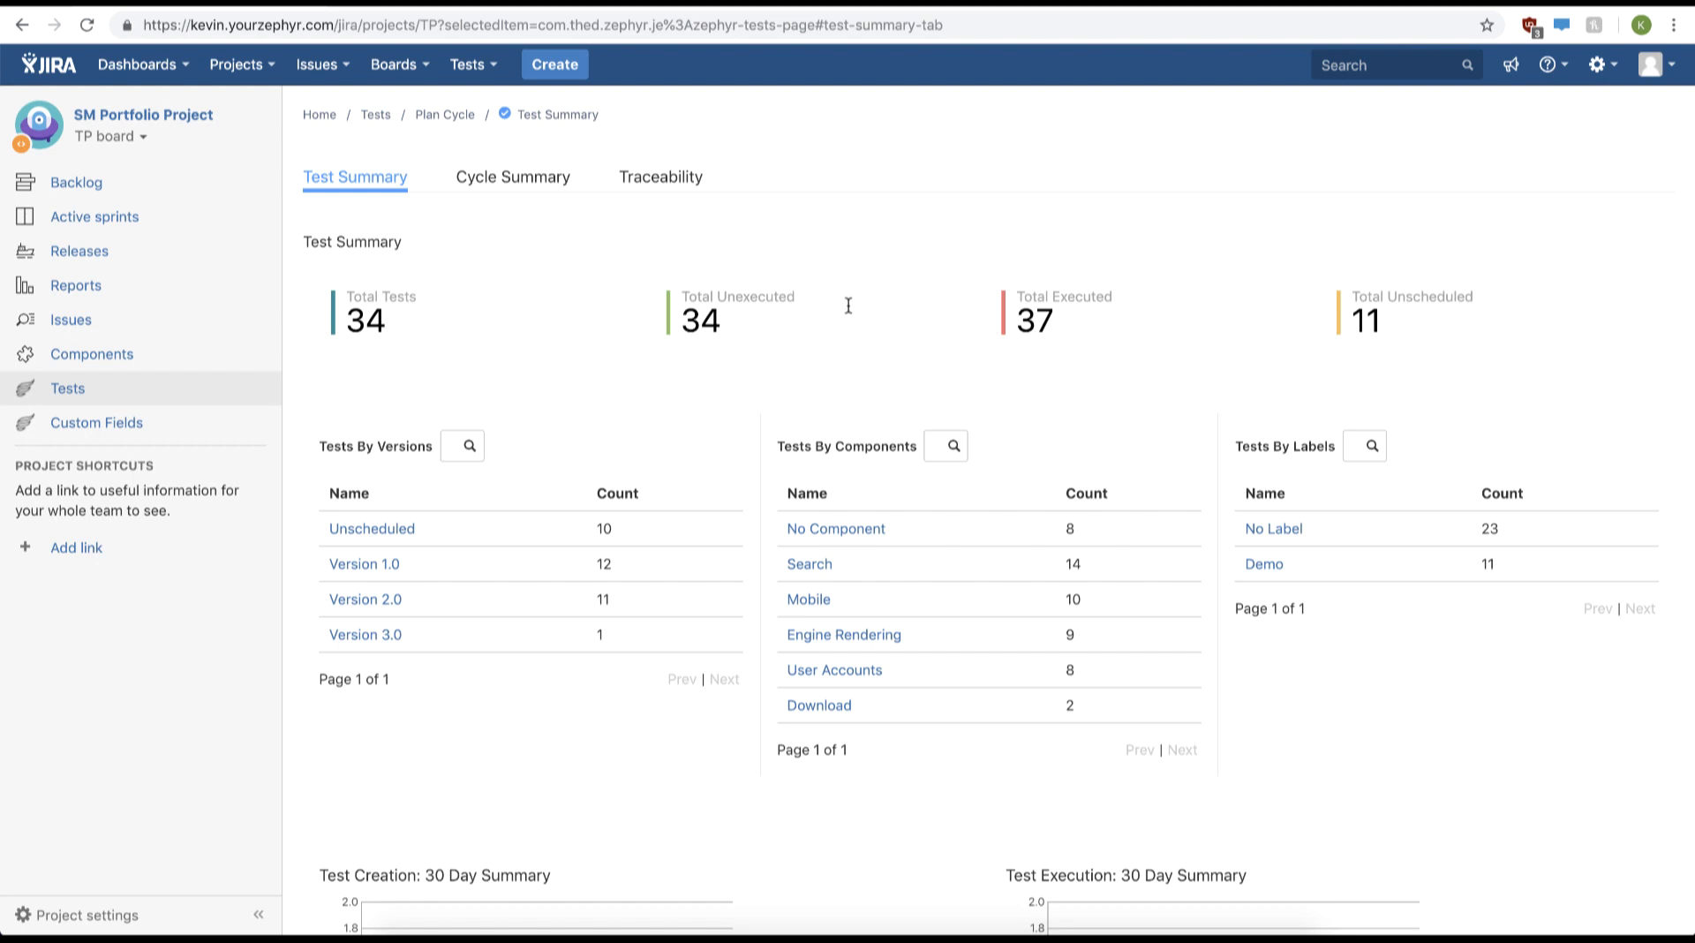
Step: Show the Sprint 1 cycle's test executions under Version 3.0 from the Cycle Summary
left_click(512, 176)
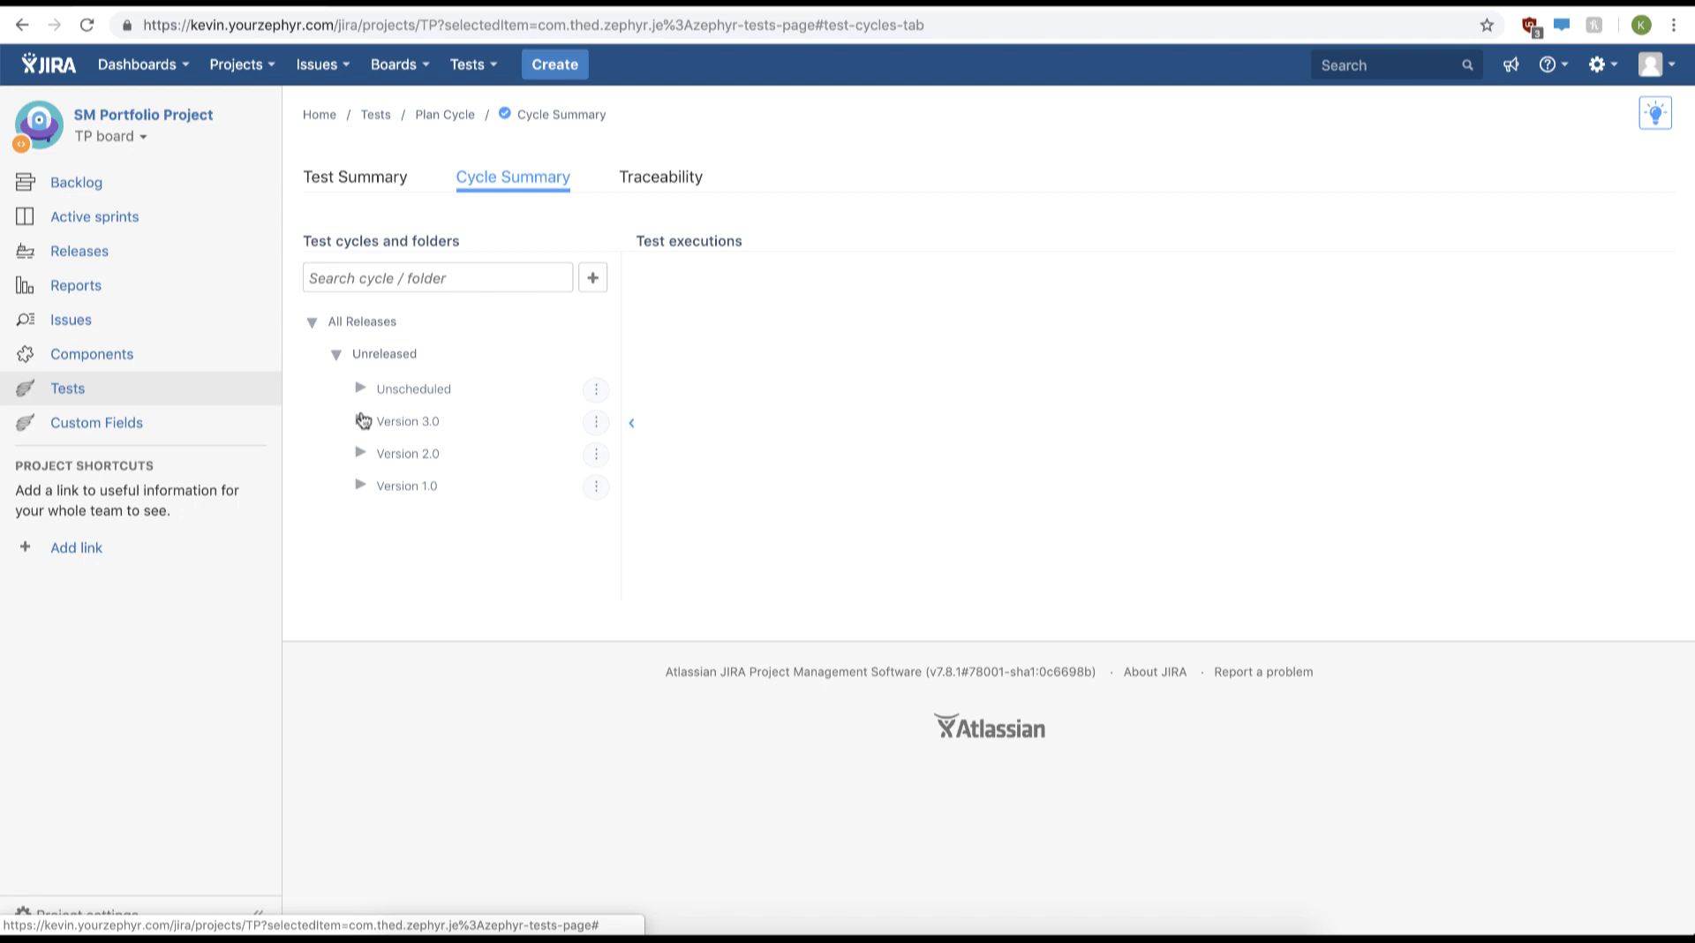
left_click(361, 420)
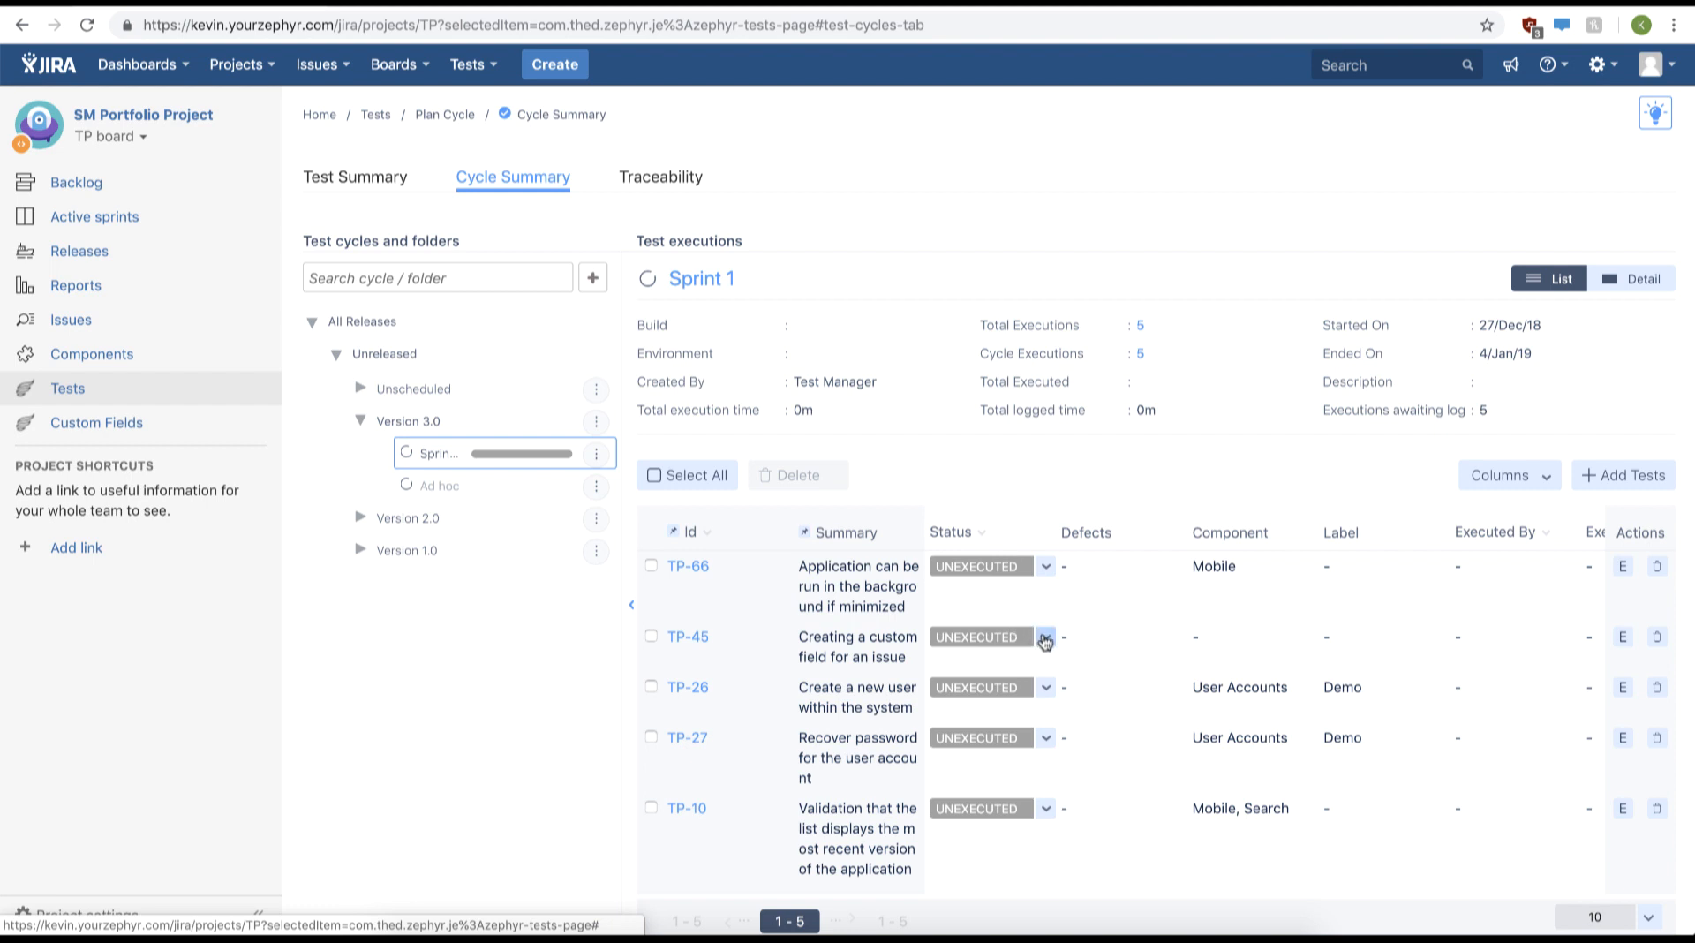
Step: Quick-set test TP-45 in Sprint 1 to PASS from its status choices
left_click(1044, 636)
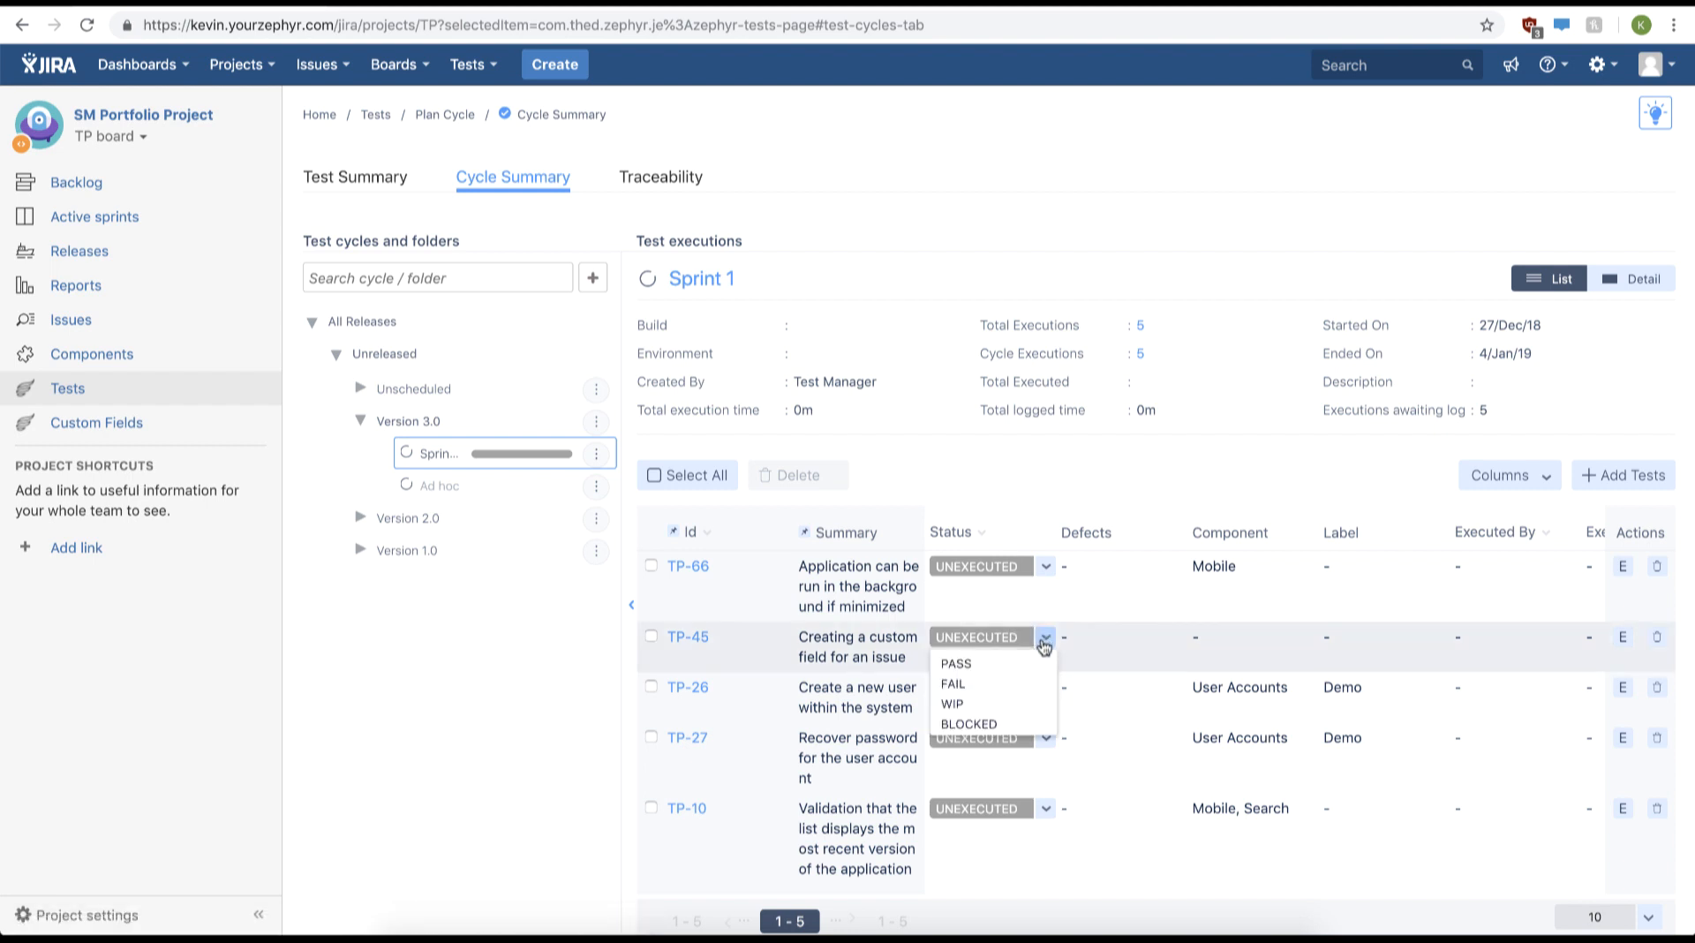
left_click(954, 662)
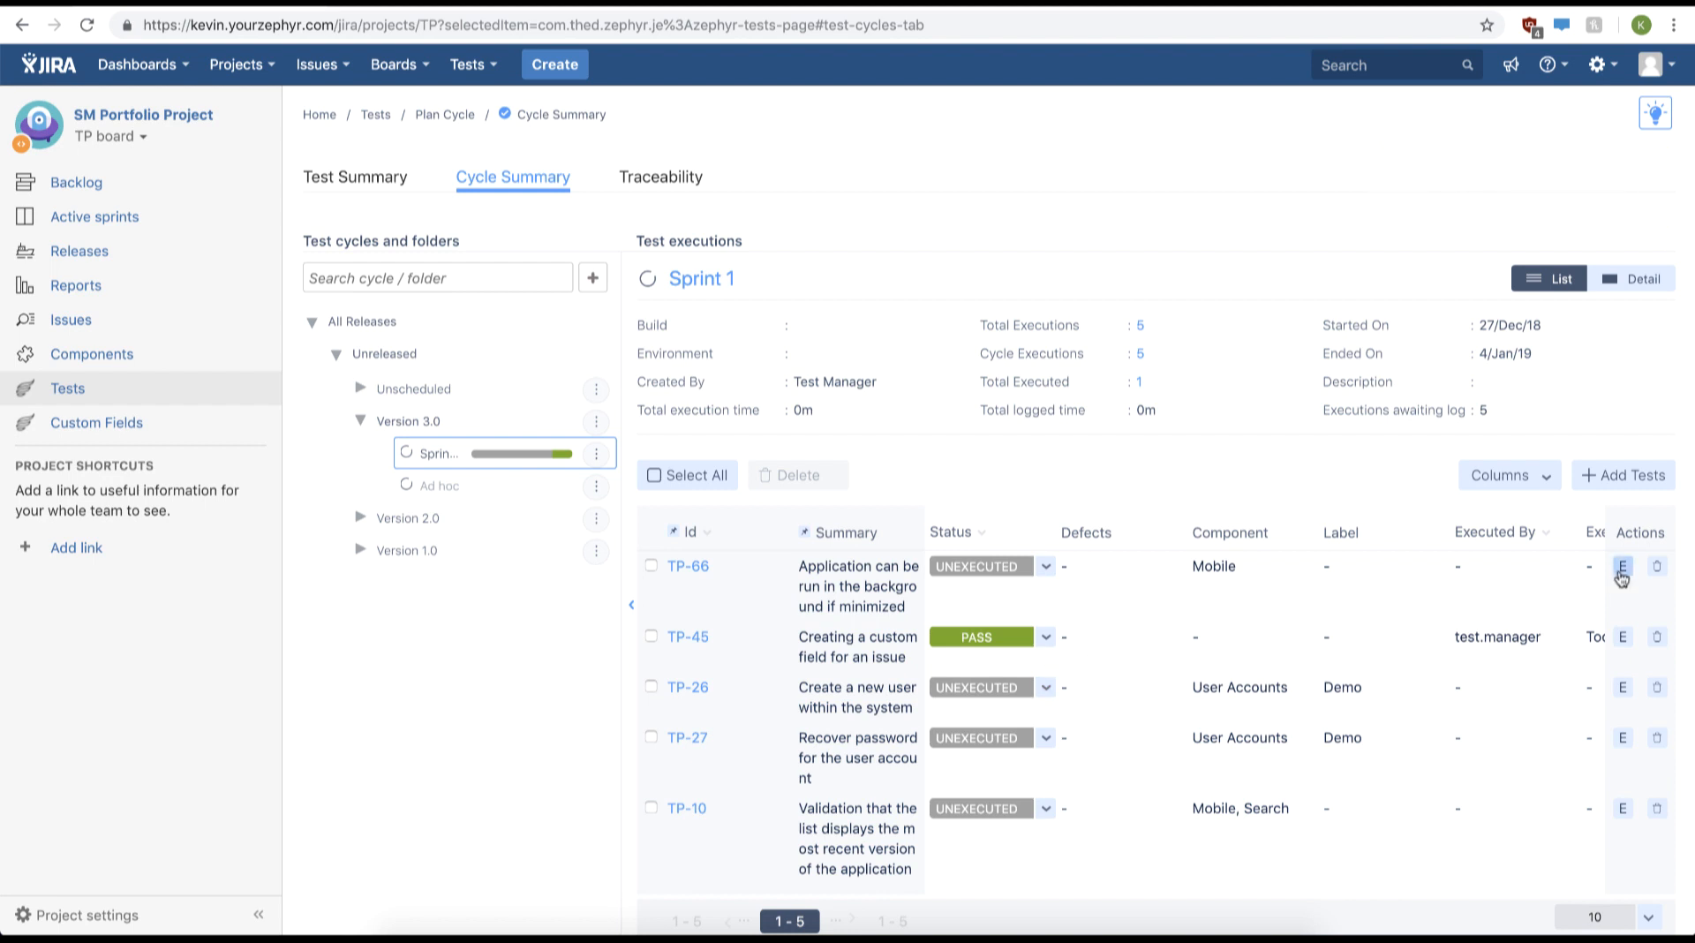
Step: Set the TP-66 execution's status to PASS from its execution detail
left_click(1622, 566)
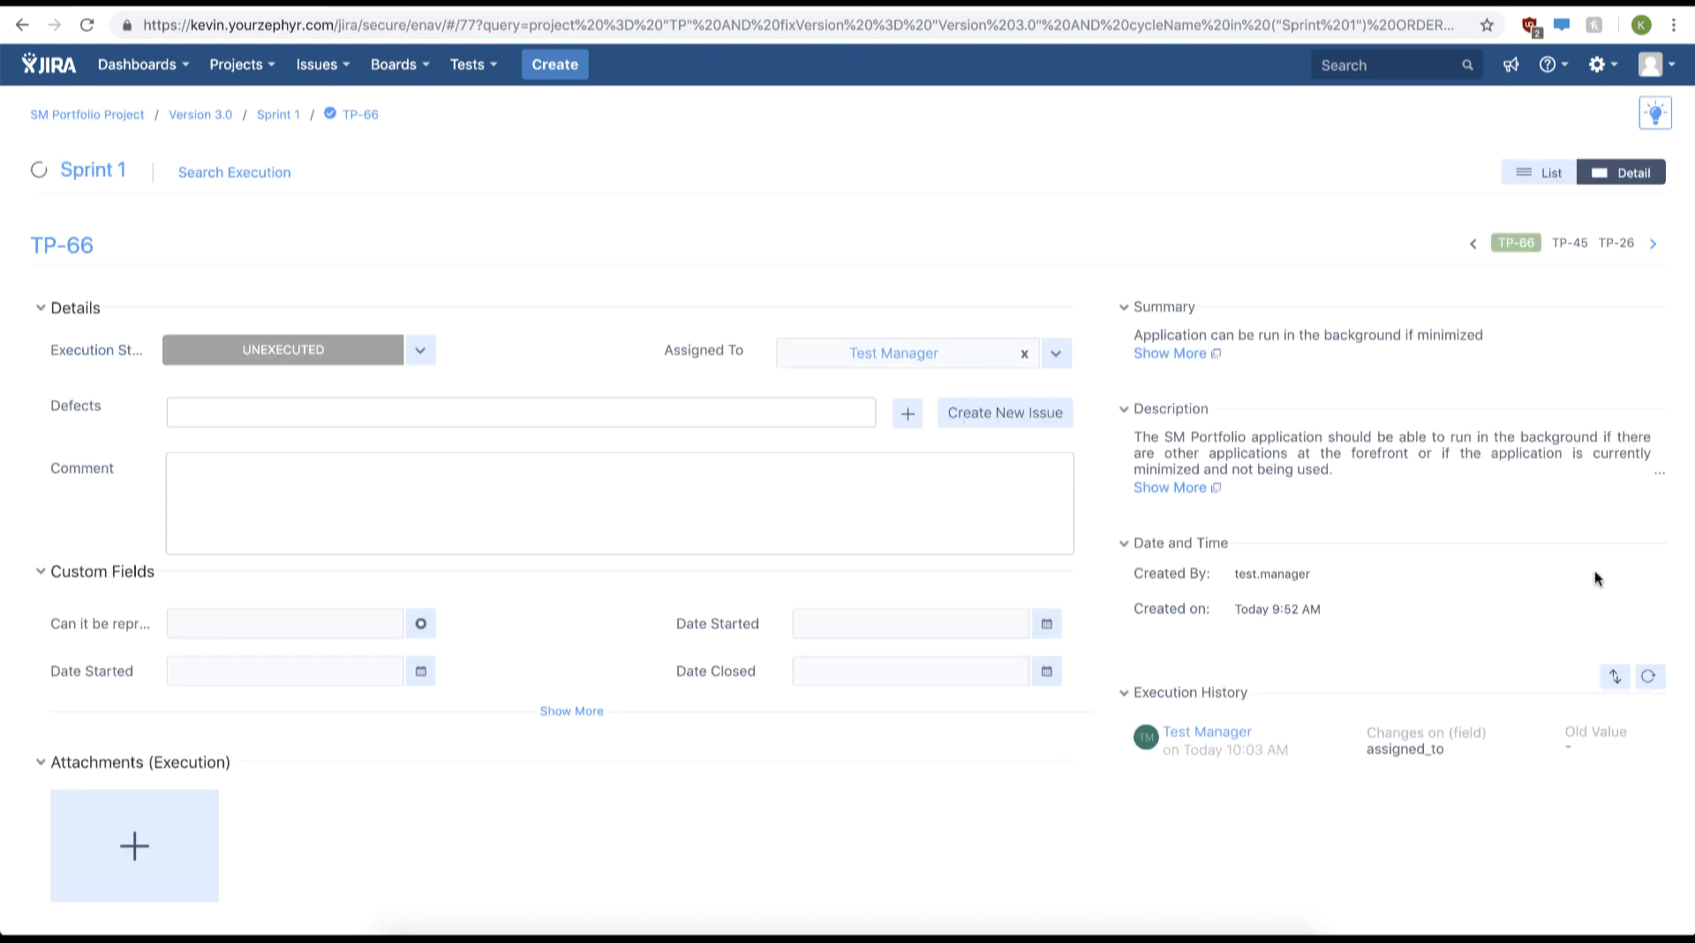
mouse_move(420, 350)
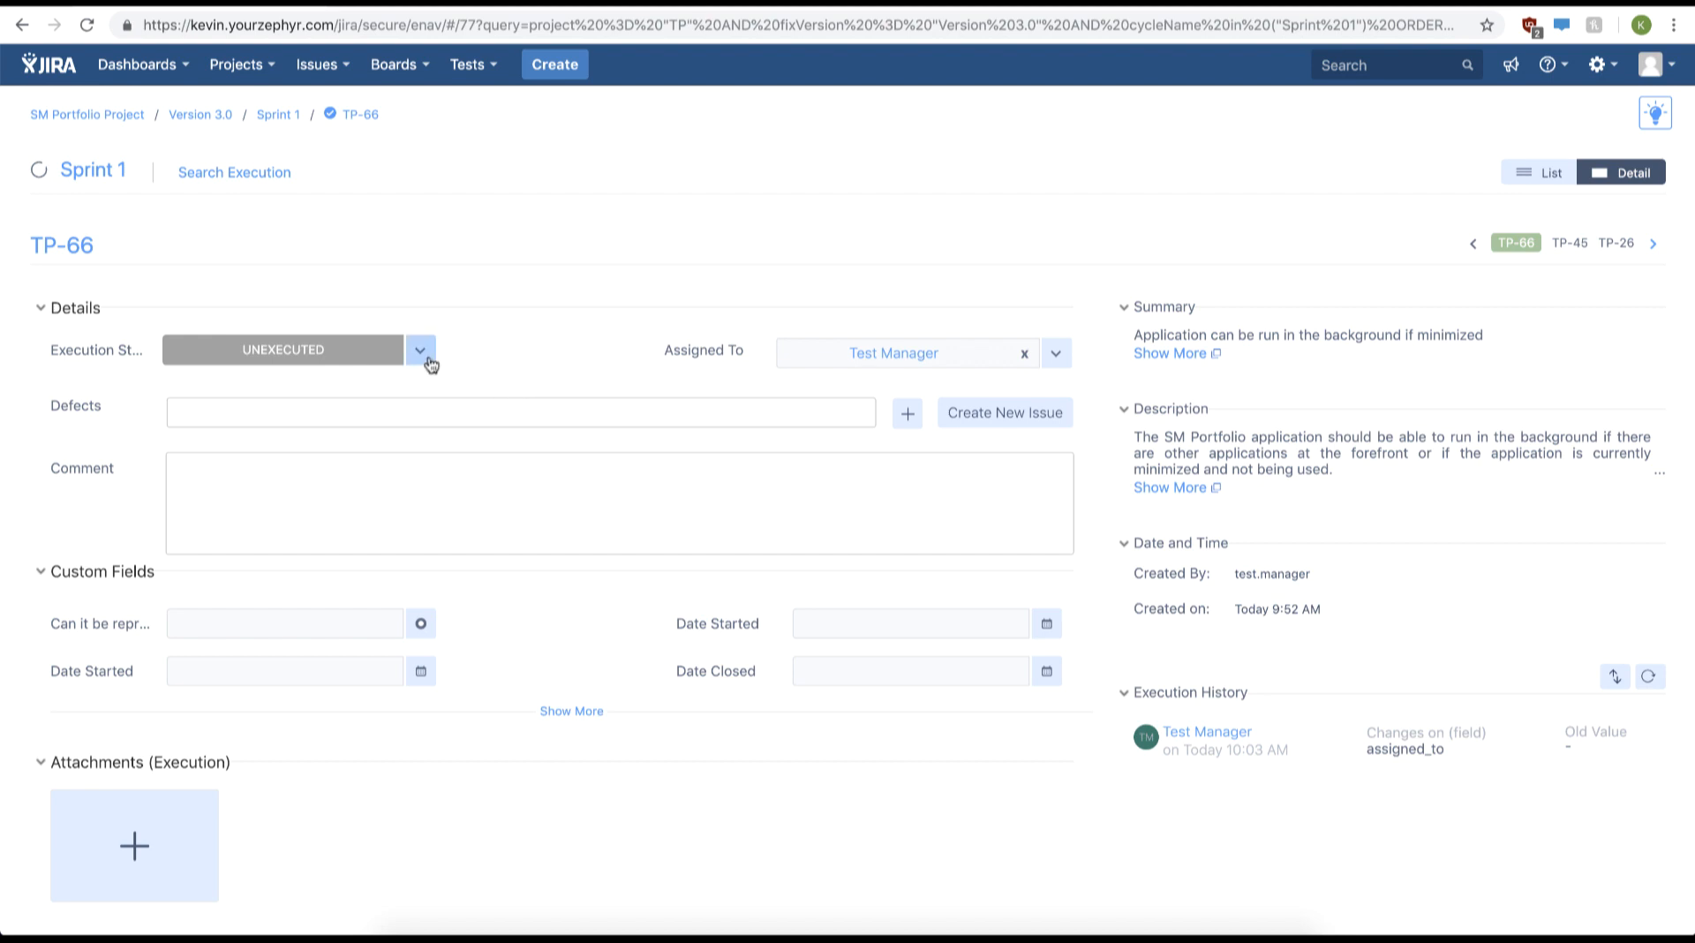
left_click(421, 350)
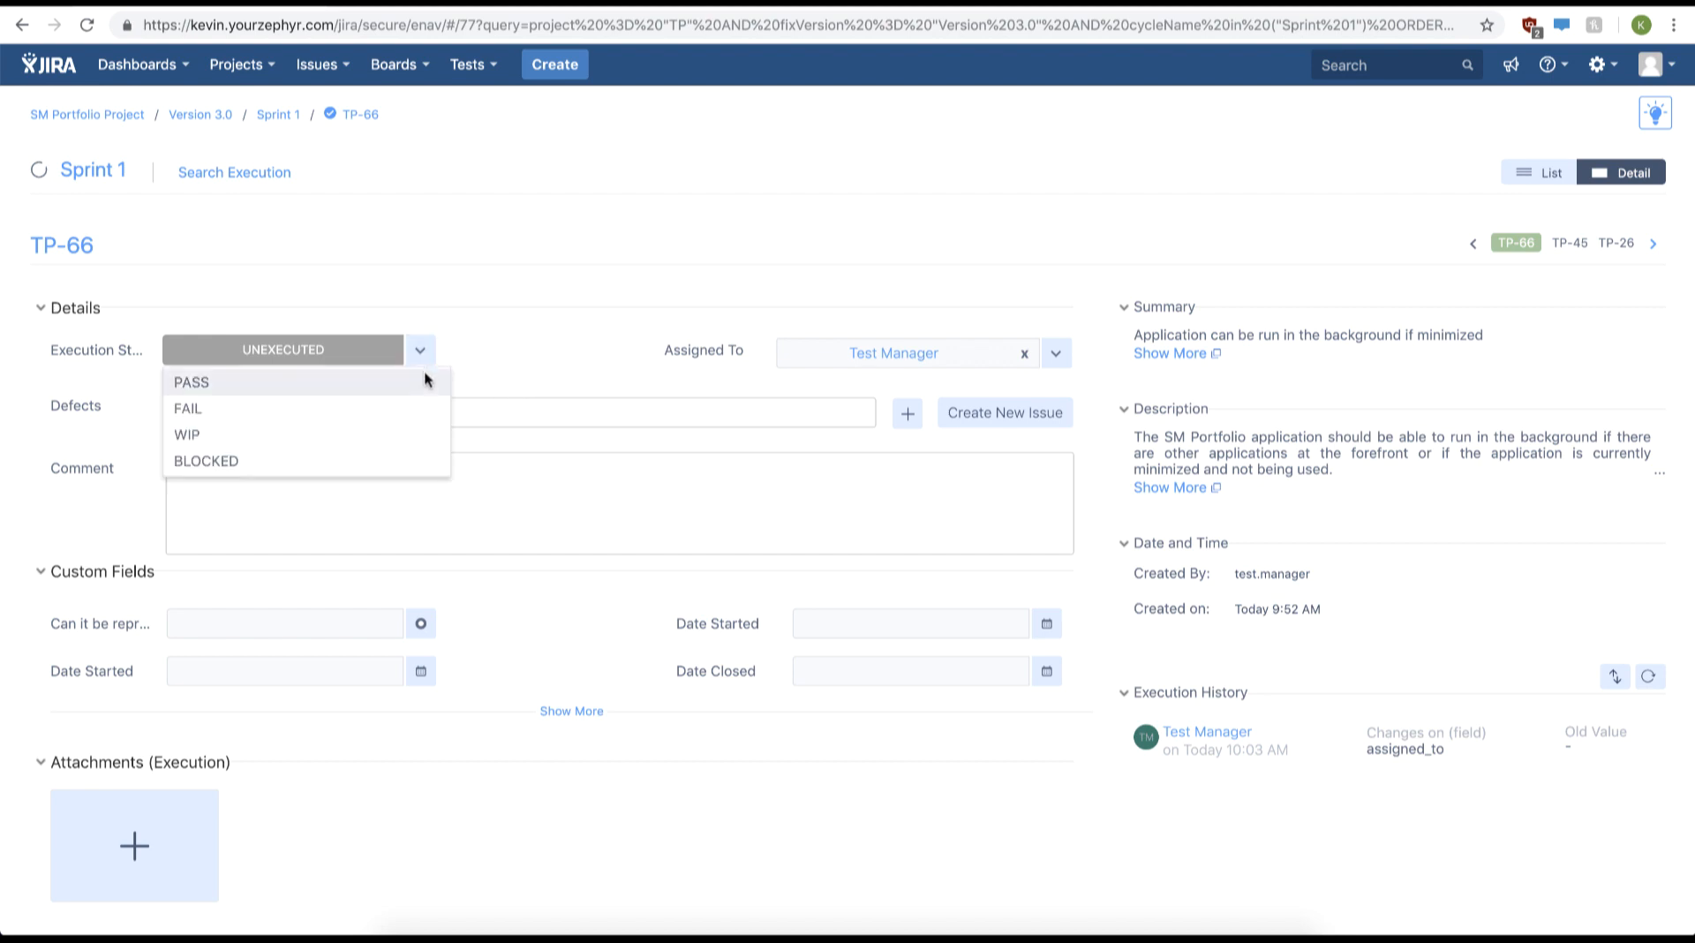
left_click(191, 381)
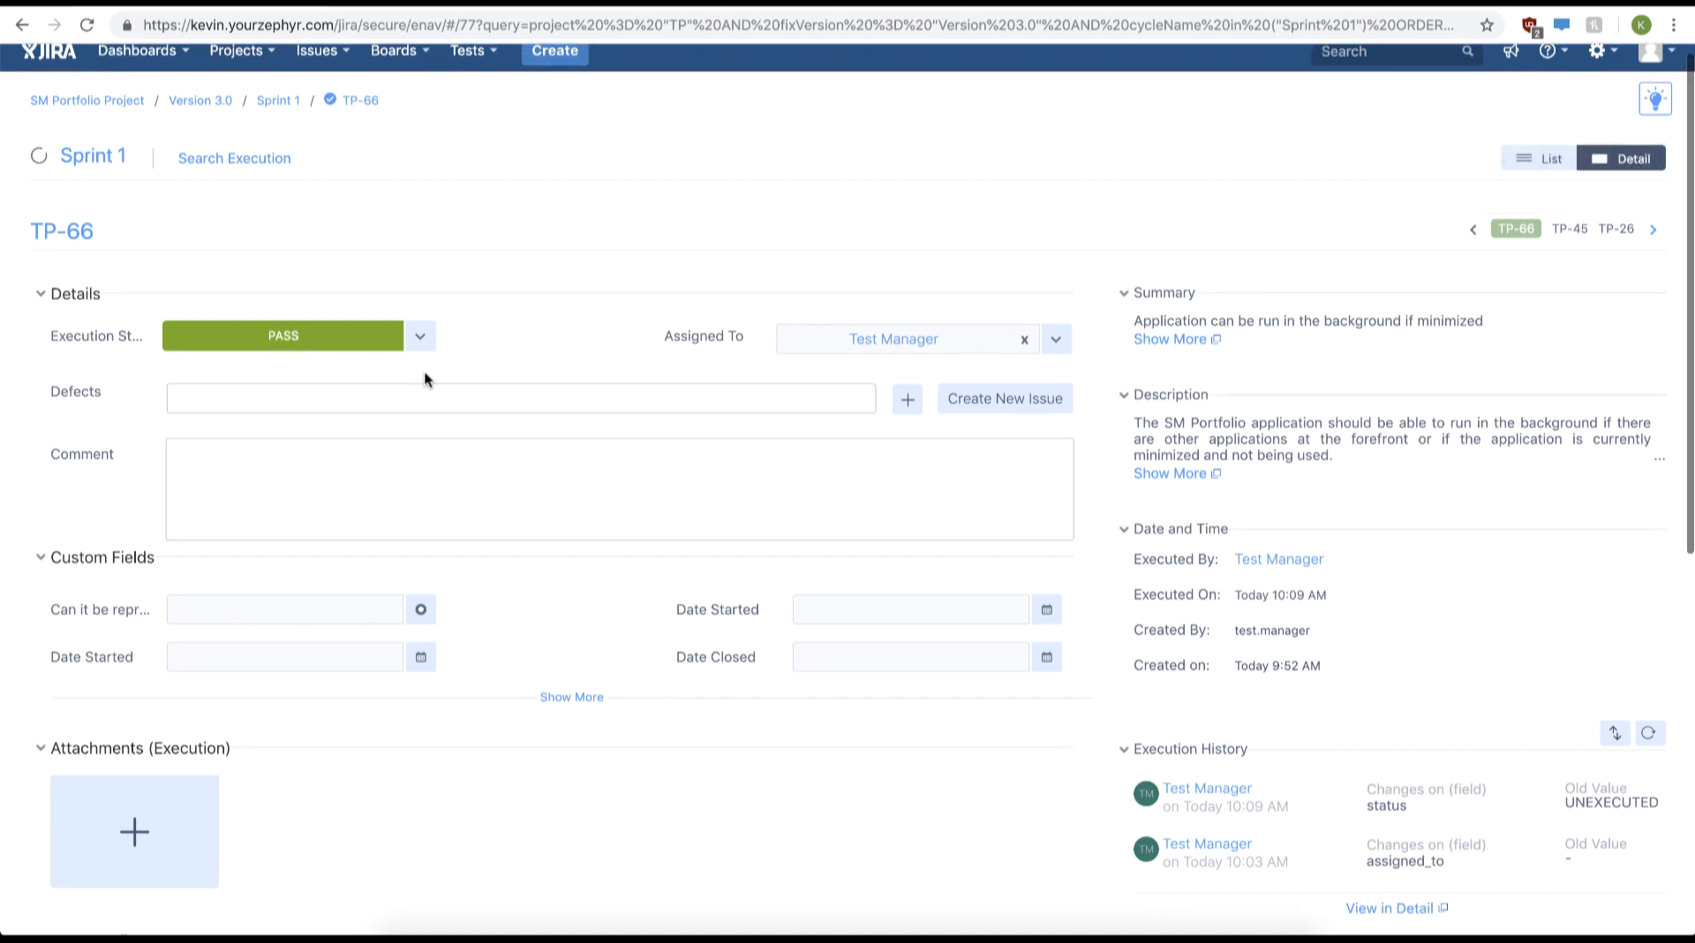
Step: Mark TP-66's test steps 1, 2 and 3 as PASS in Test Details
scroll("down", 3)
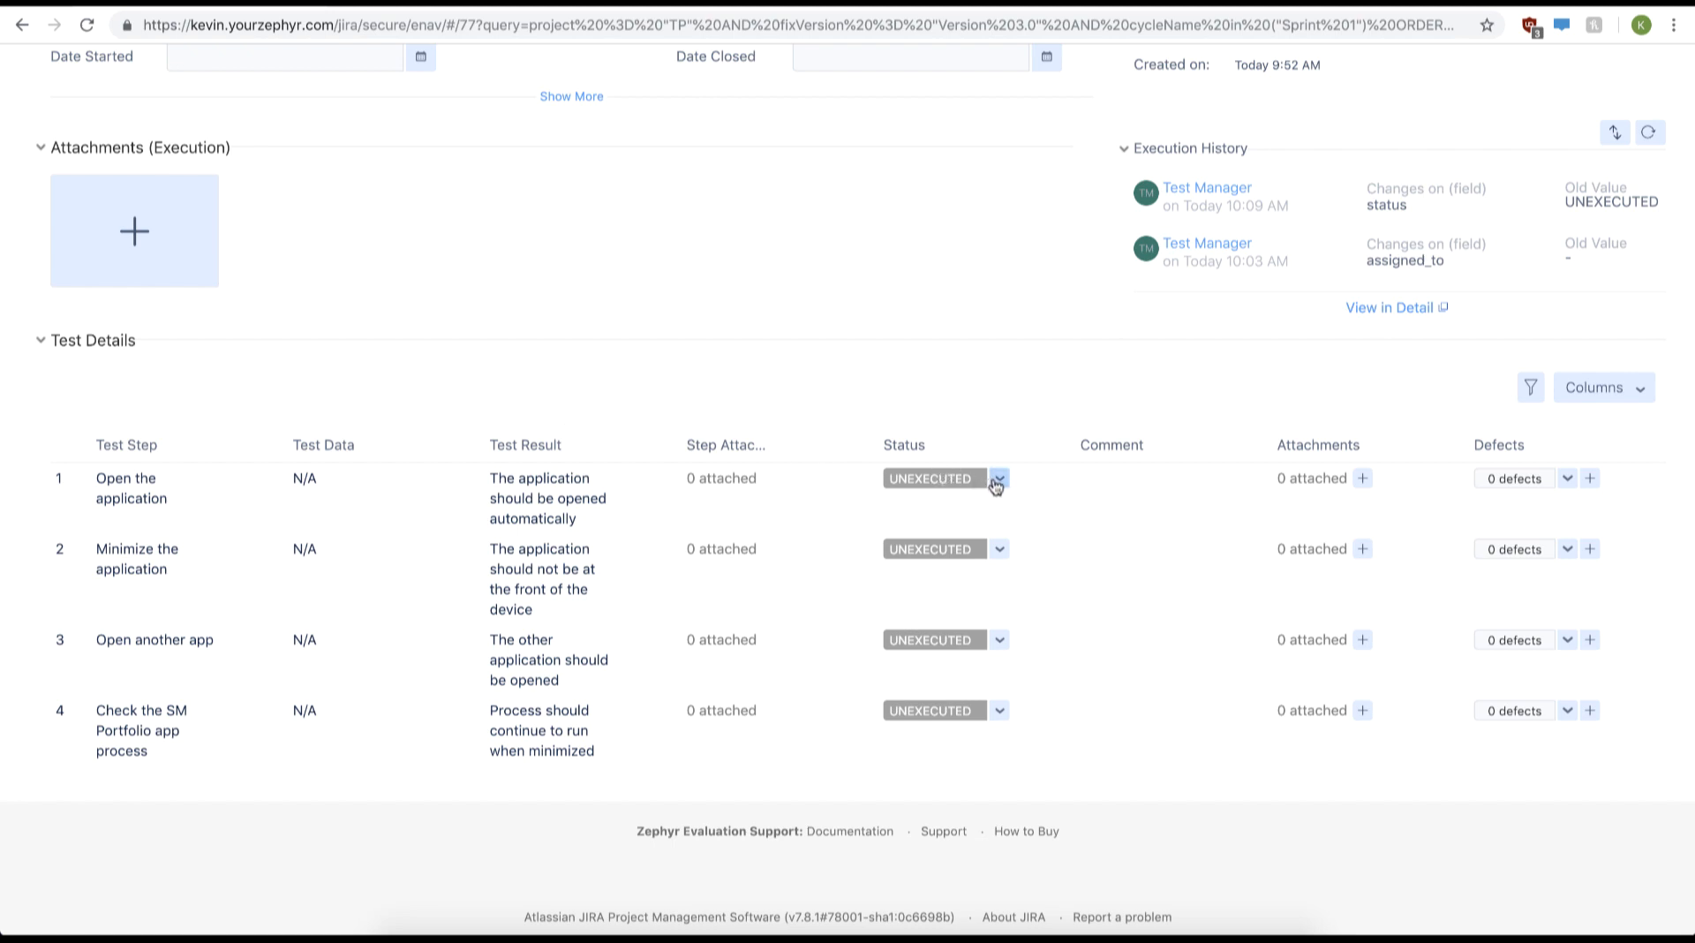
left_click(998, 478)
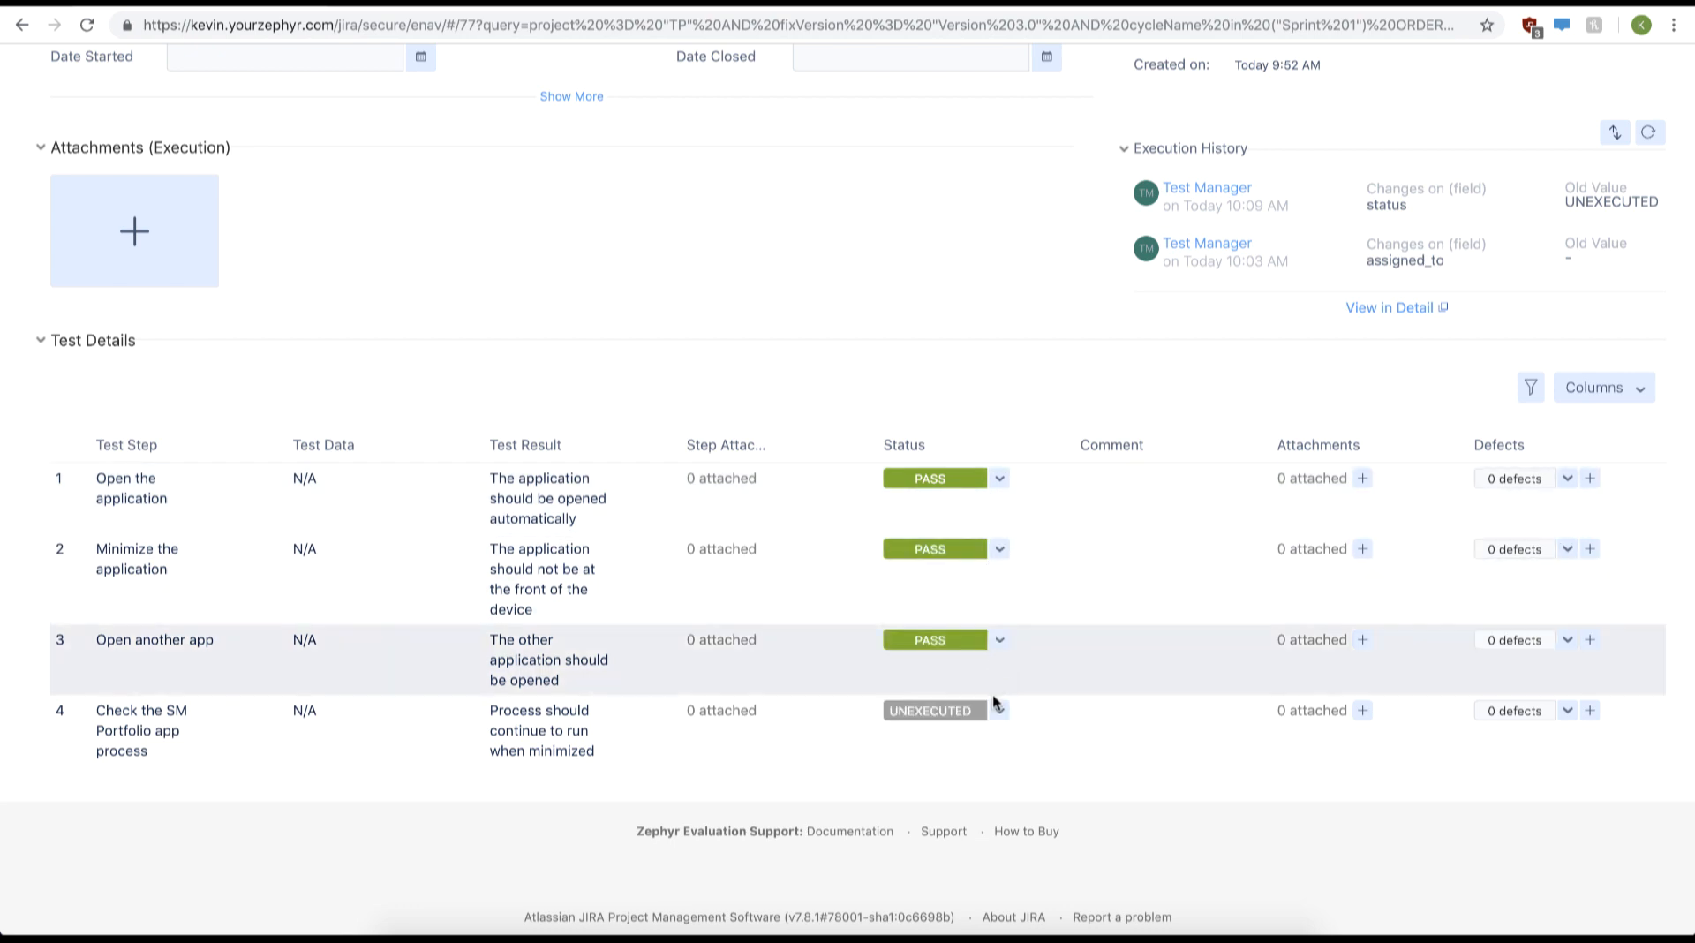
left_click(932, 711)
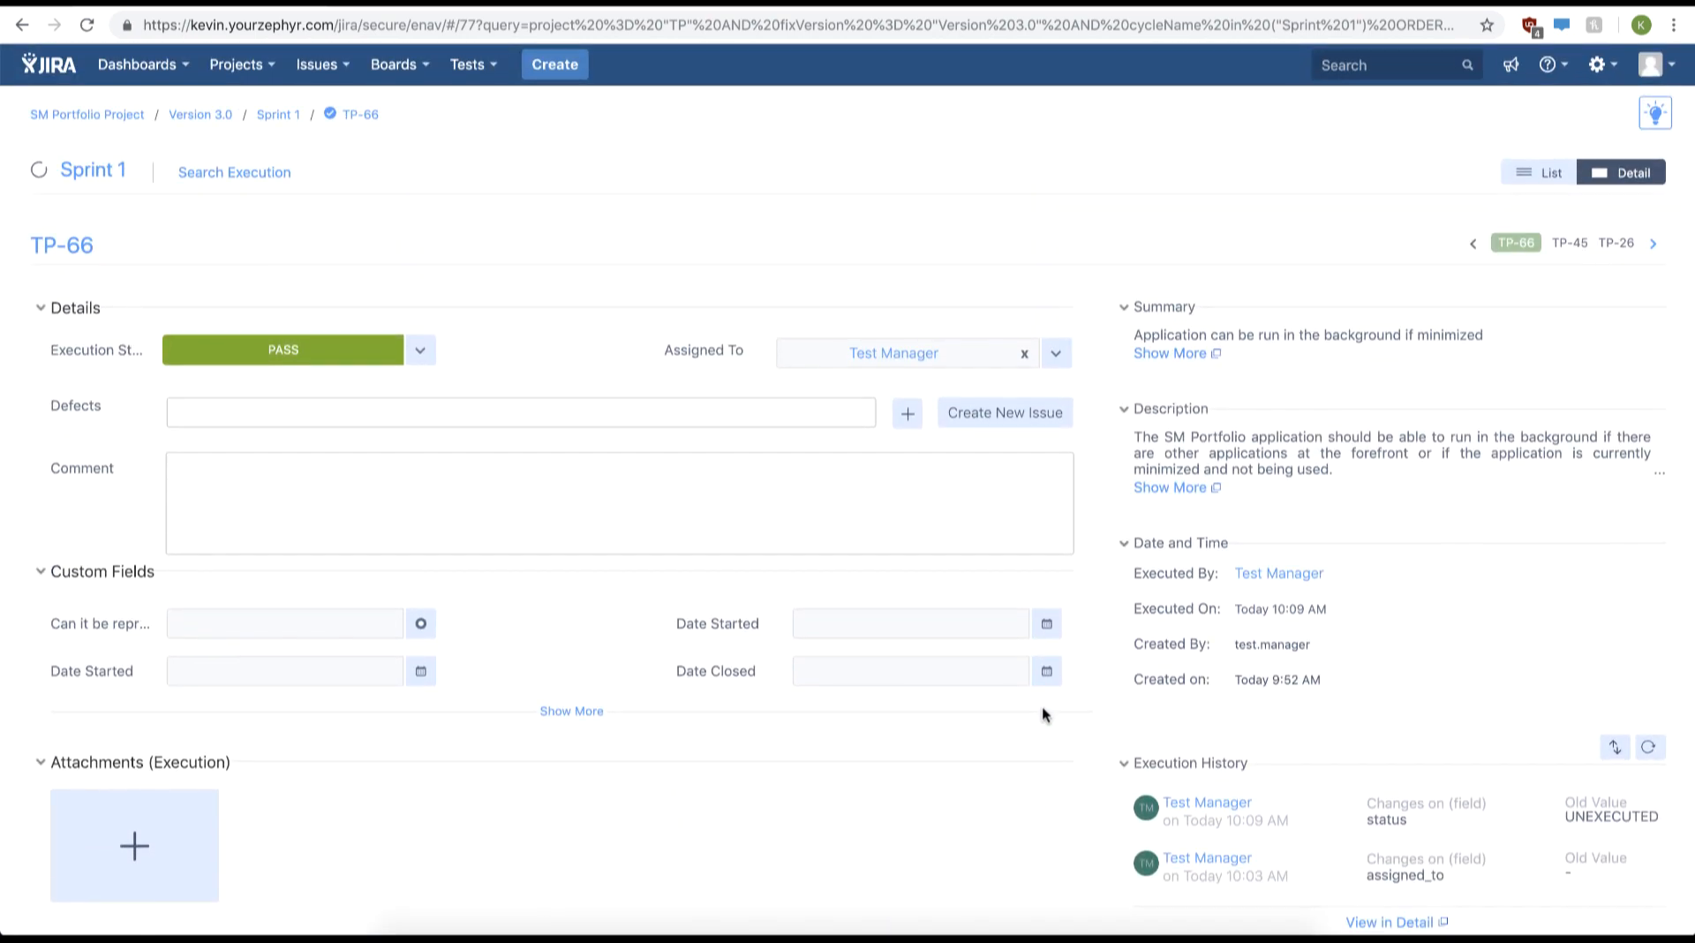
mouse_move(456, 365)
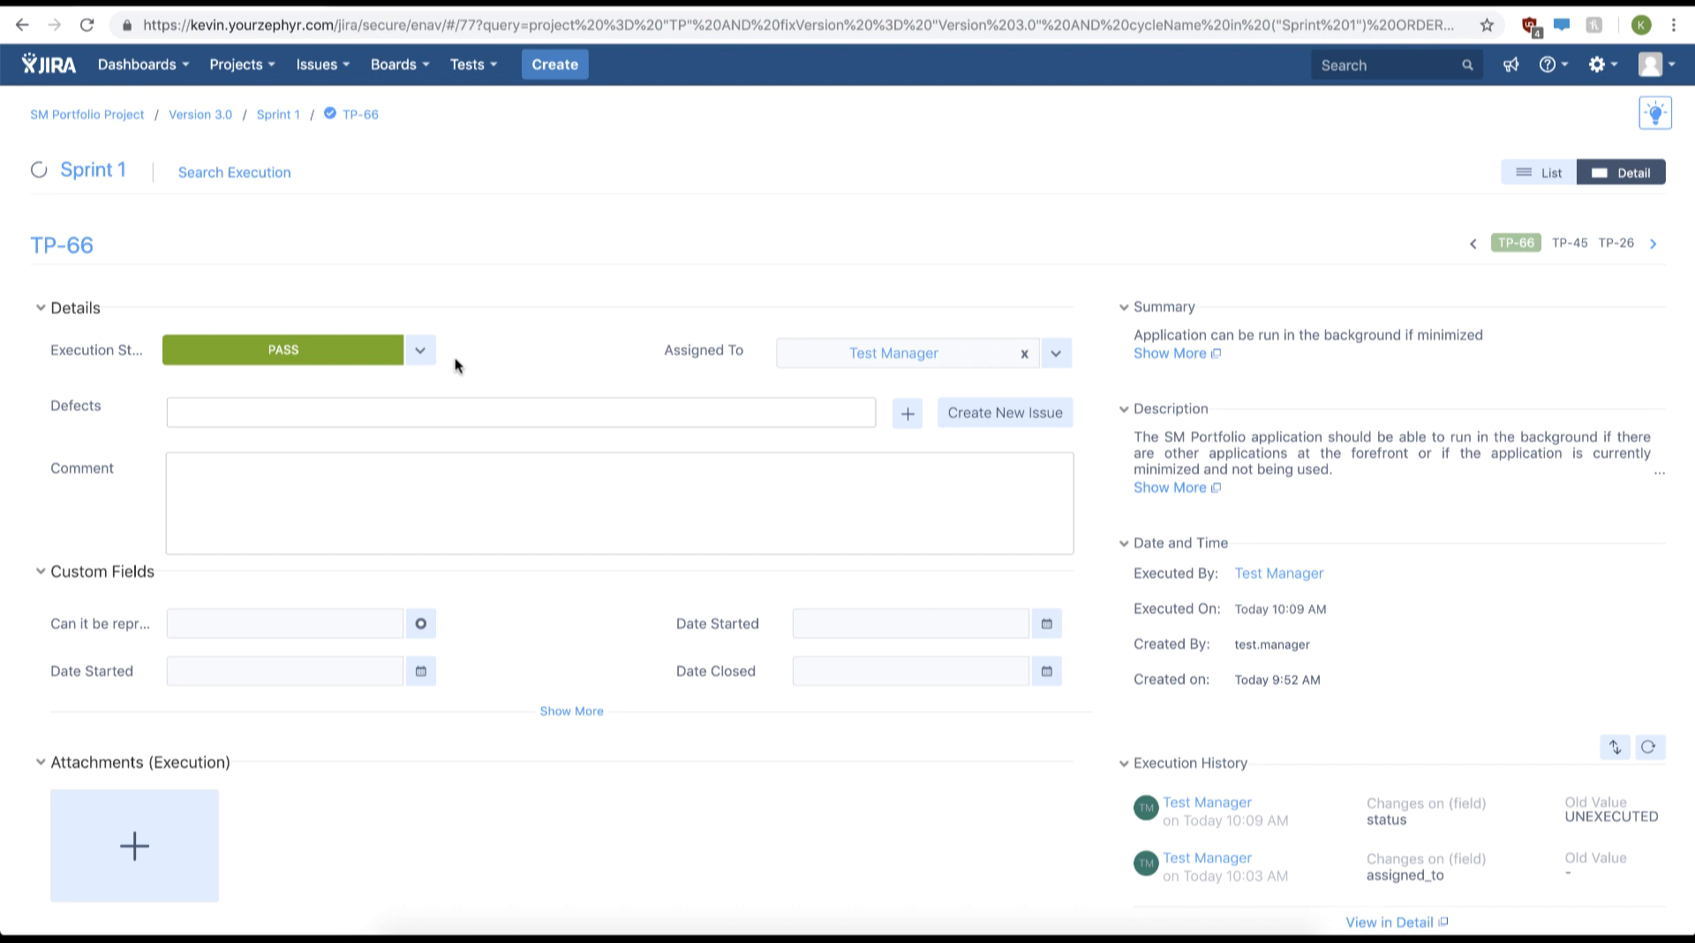